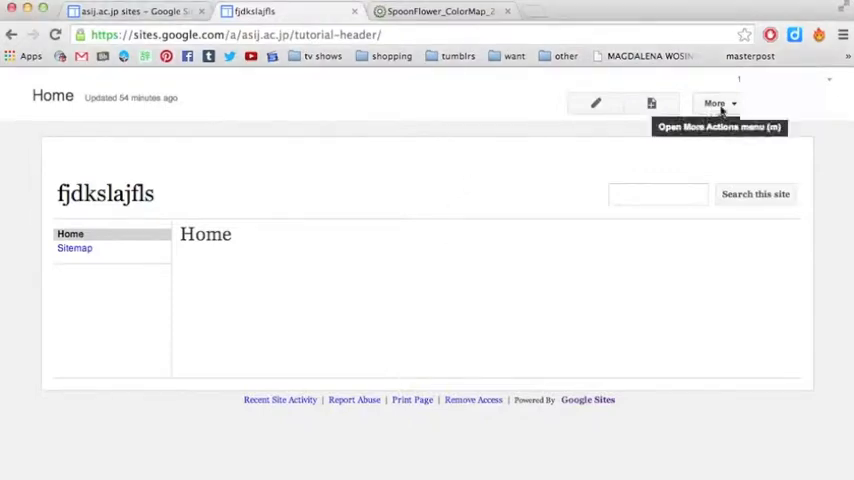
- Reach the site management settings from the More menu
click(716, 104)
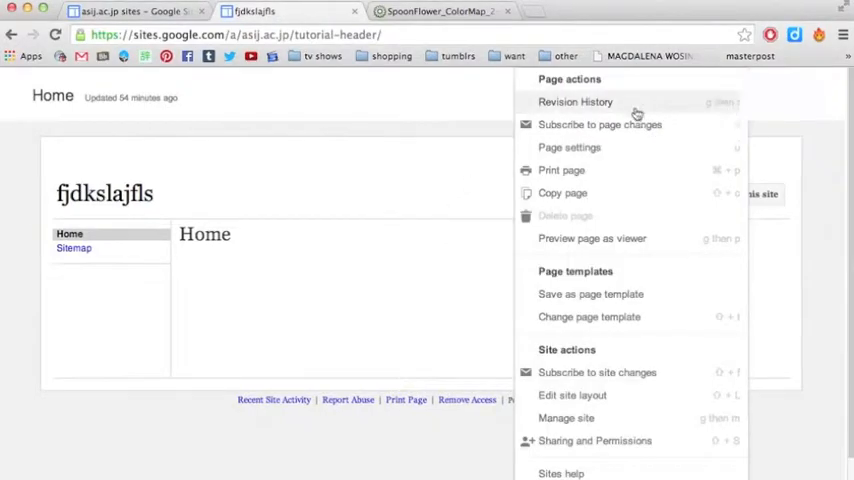
mouse_move(586, 418)
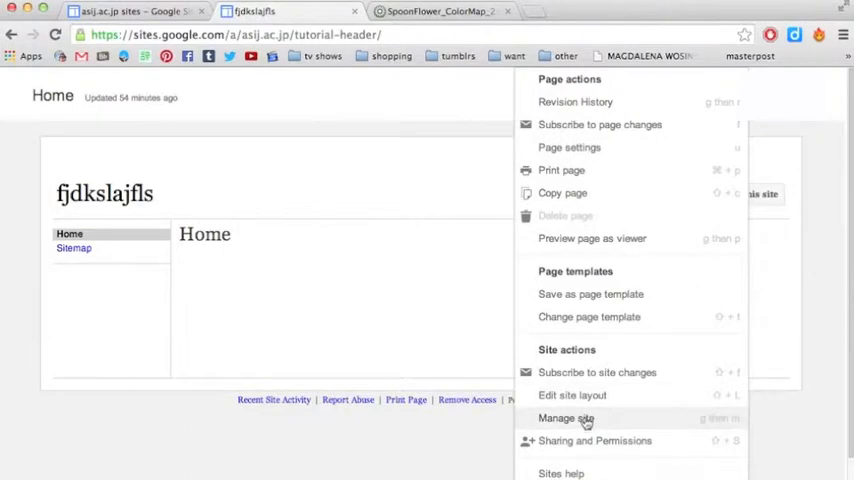
click(566, 418)
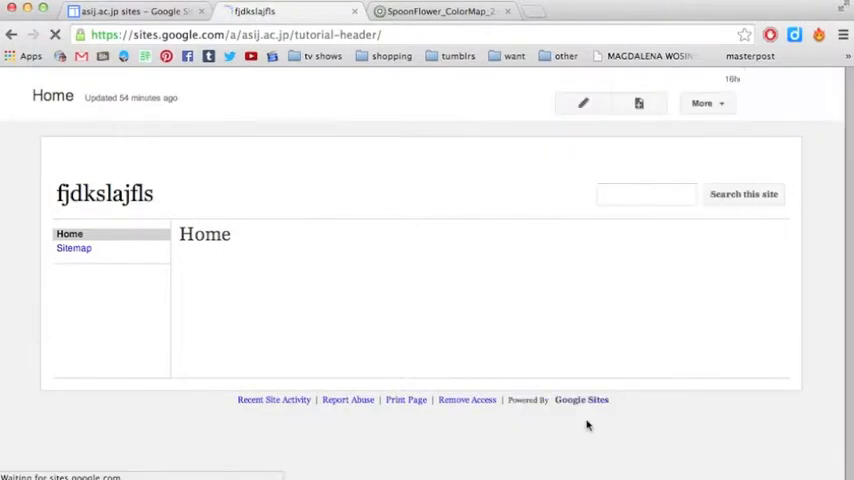
click(708, 104)
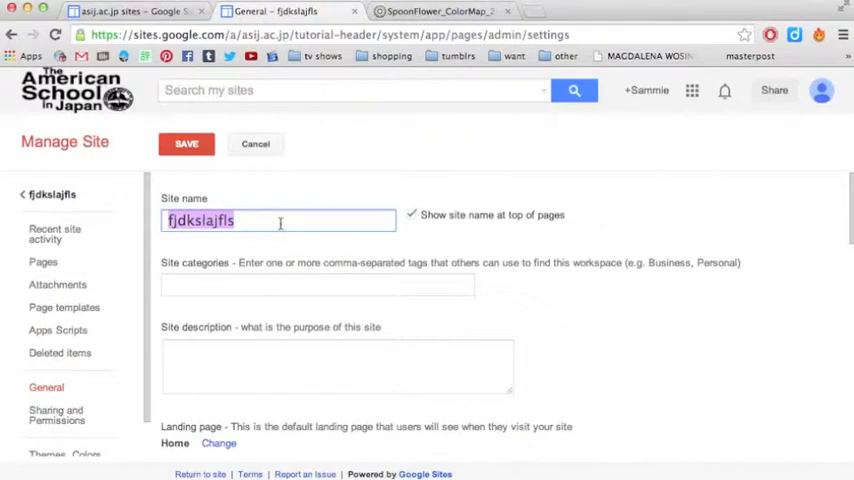
- Replace the site name with 'Header Tutorial' and save the settings
text(Header Tutor)
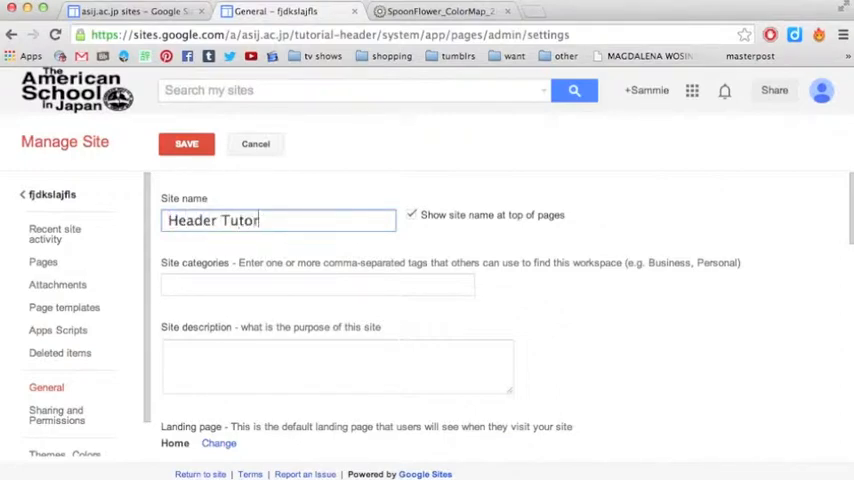
text(ial)
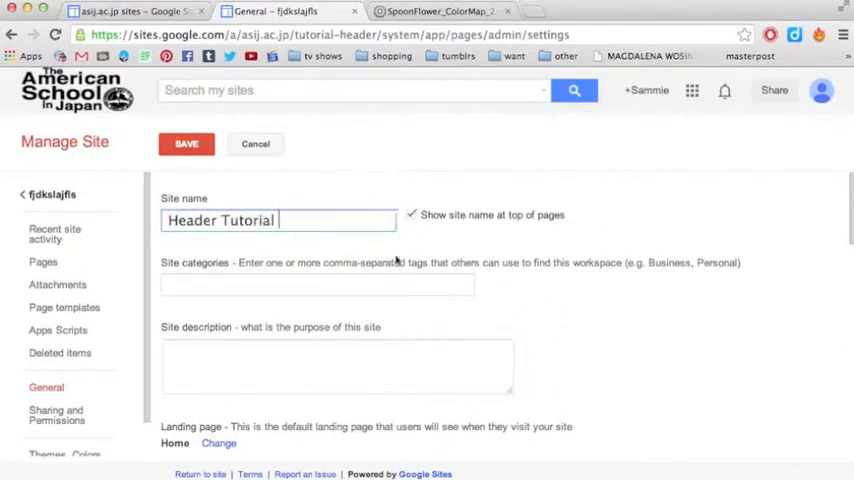
click(410, 214)
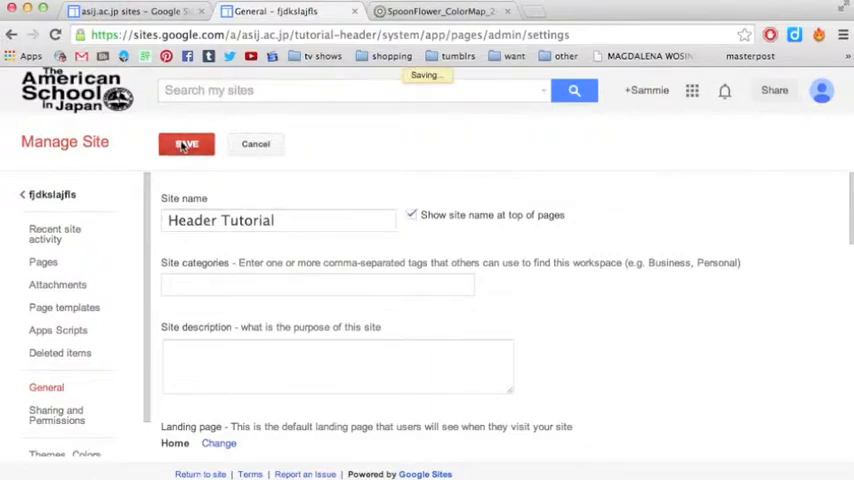
click(186, 144)
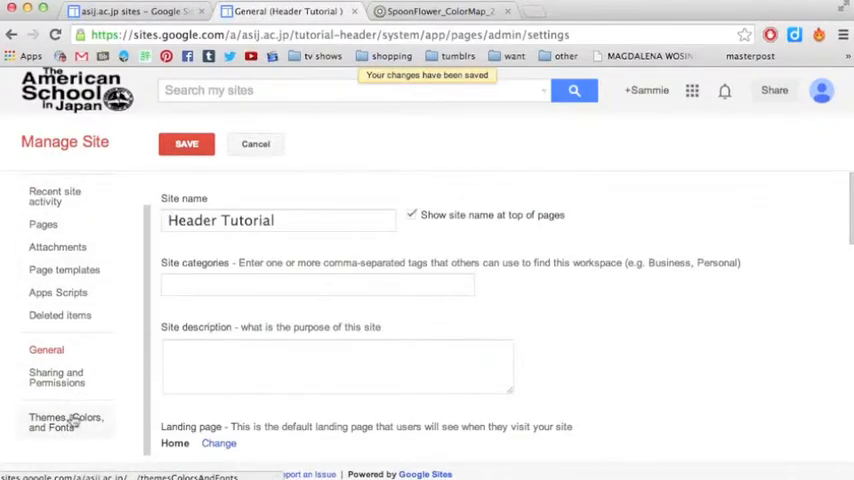
- In Themes, Colors, and Fonts, choose Site header and a custom background colour with its picker
click(64, 422)
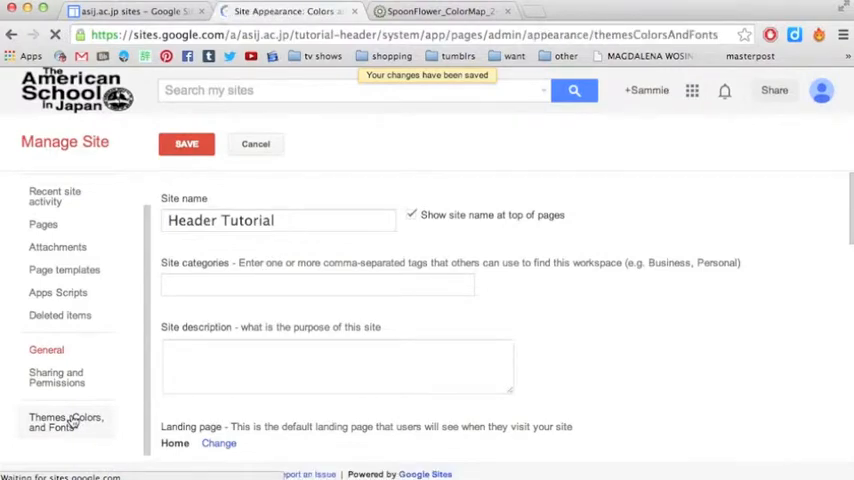
click(66, 420)
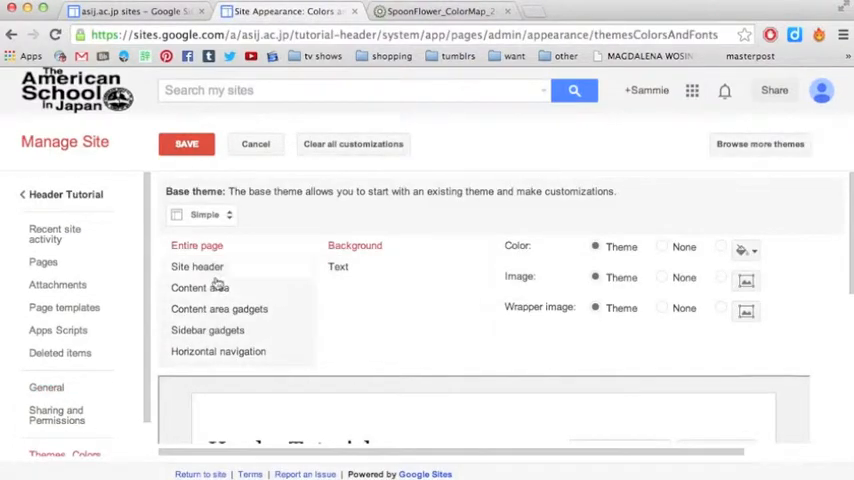
click(196, 266)
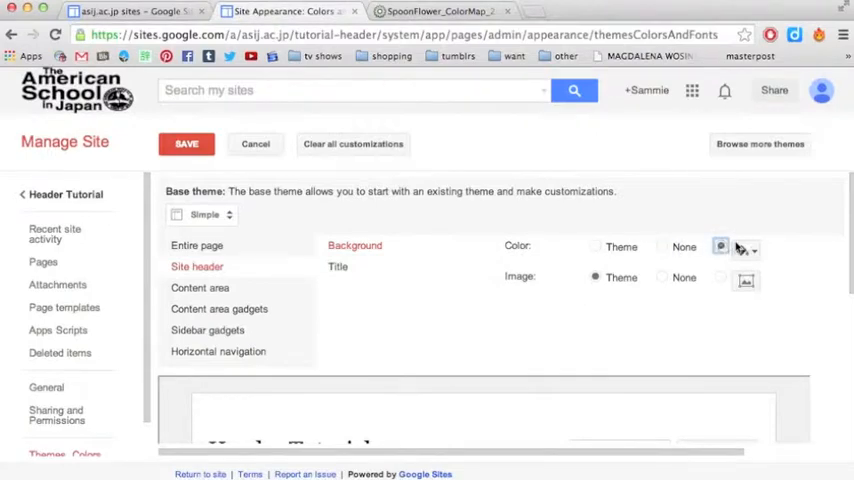
click(744, 250)
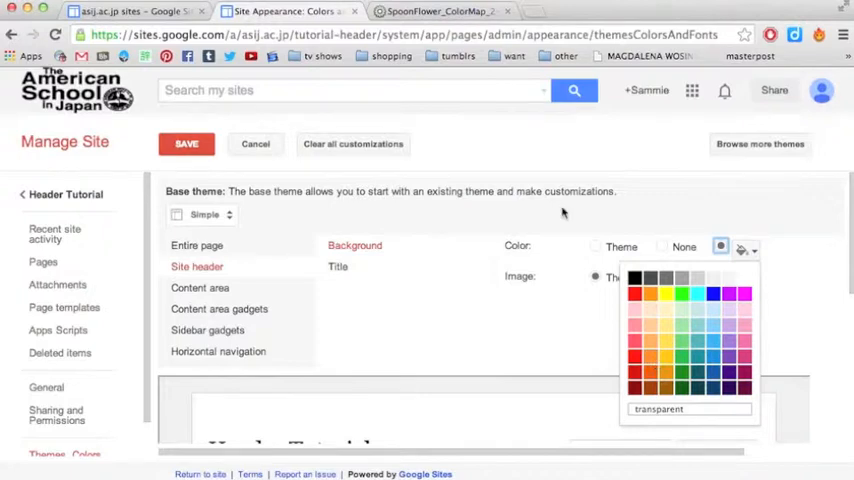
click(430, 12)
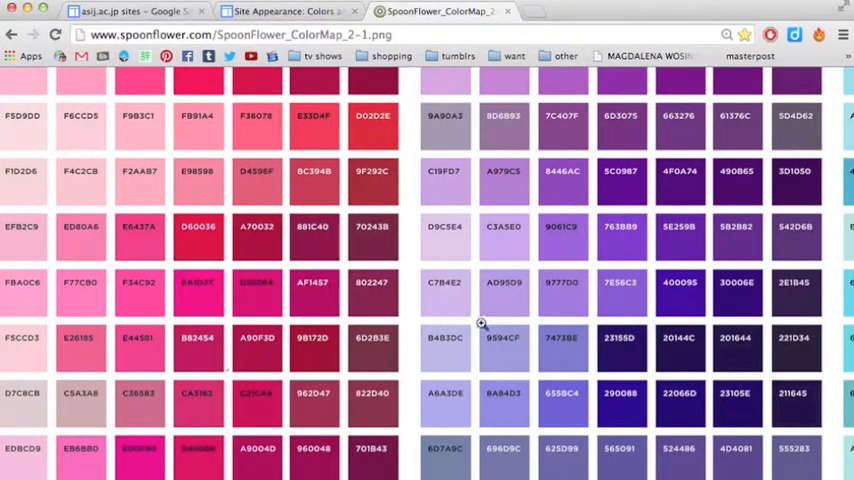
mouse_move(444, 404)
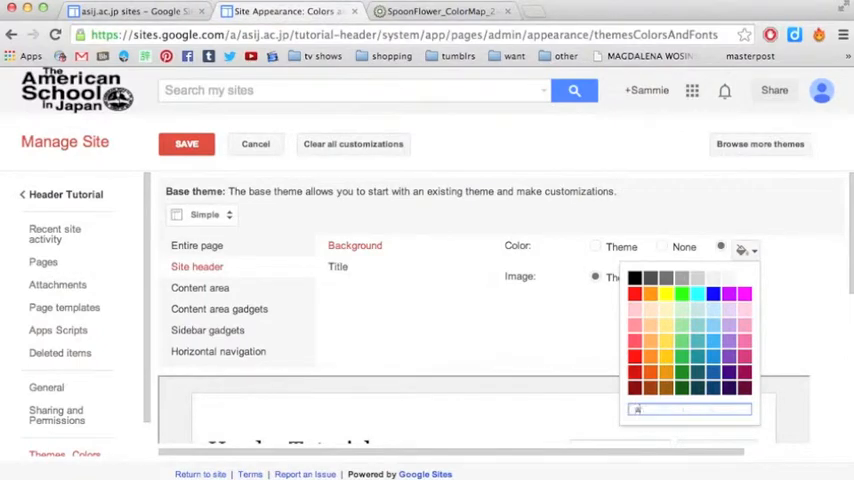
- Enter the lavender hex code for the header background and move down to the title options
text(a6a)
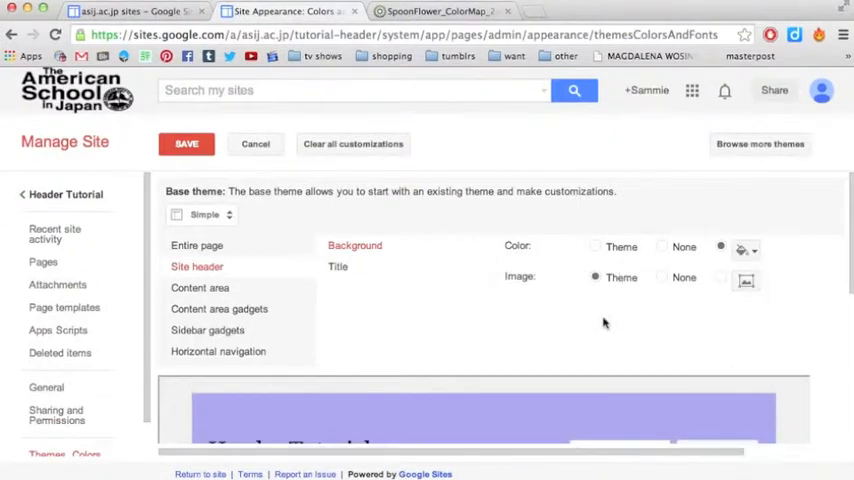
scroll(down, 3)
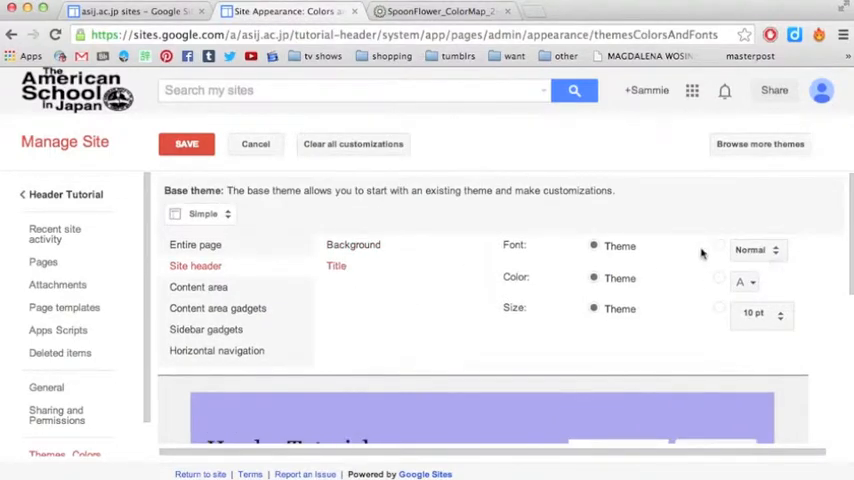
mouse_move(696, 310)
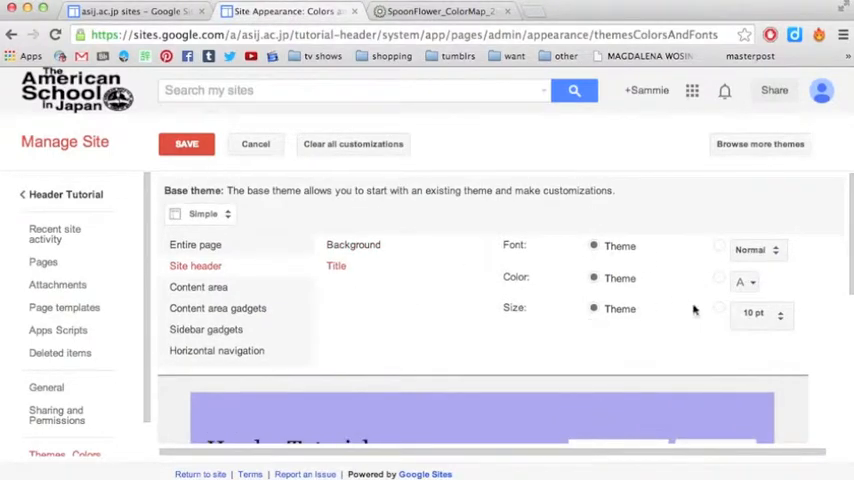
- Set the site header title to a custom Courier New font at 18 pt
click(718, 246)
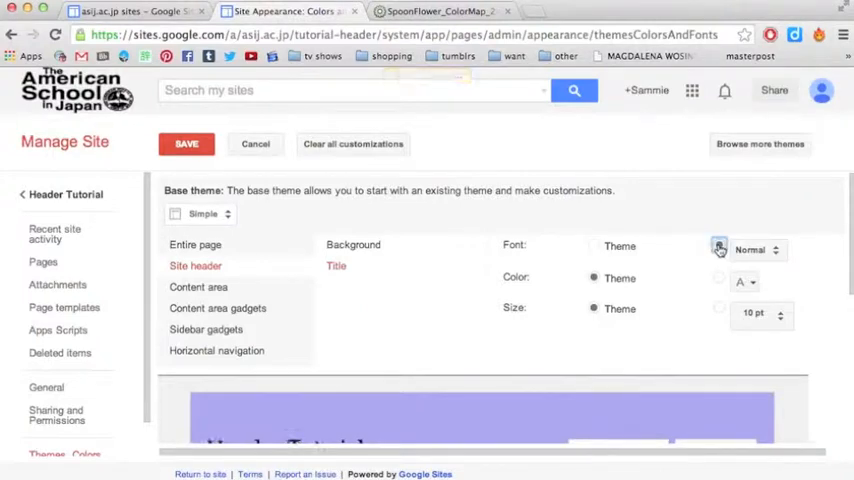
click(756, 250)
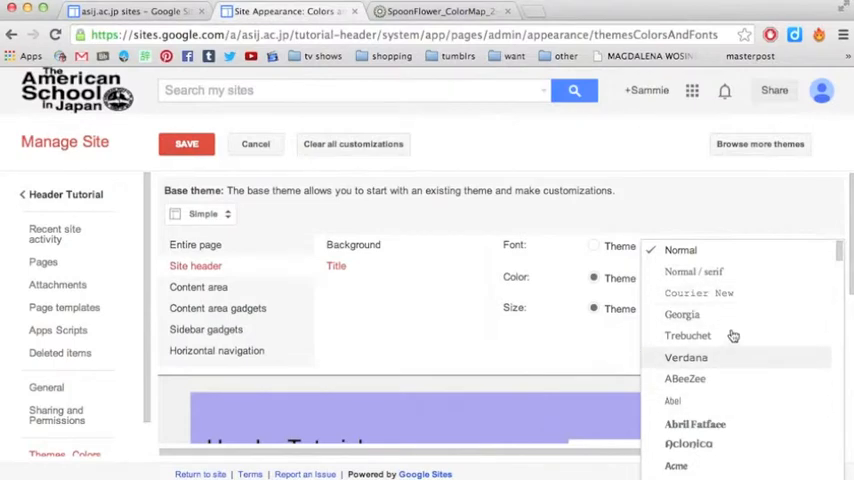
click(700, 292)
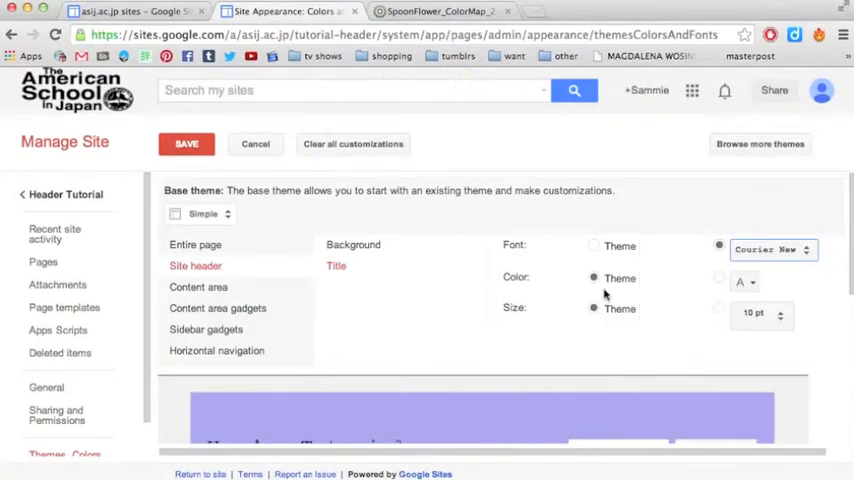
click(744, 282)
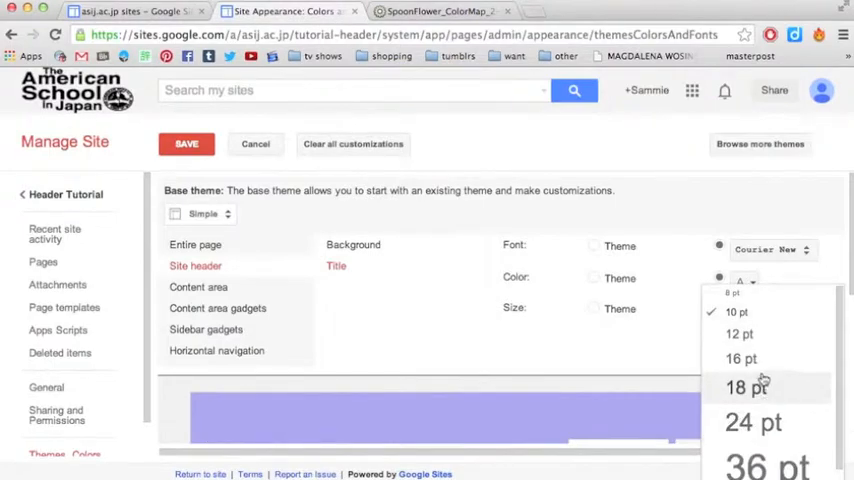
click(740, 358)
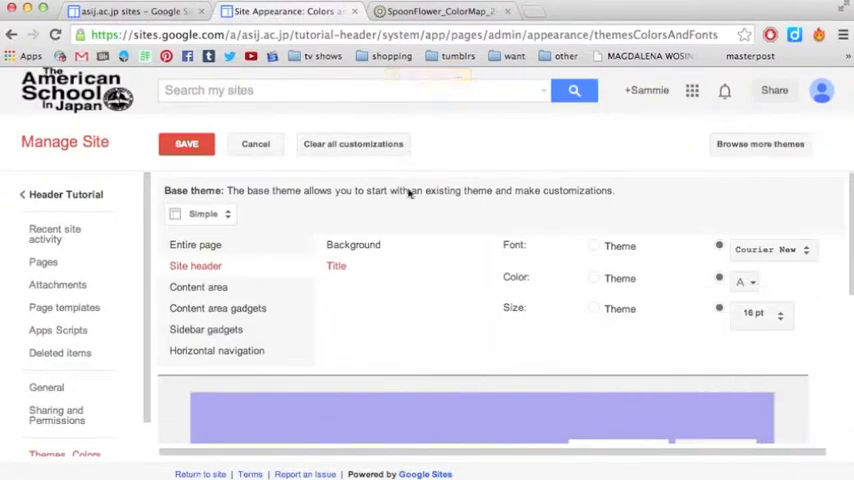
- Save the theme changes and return to the Header Tutorial site
click(186, 144)
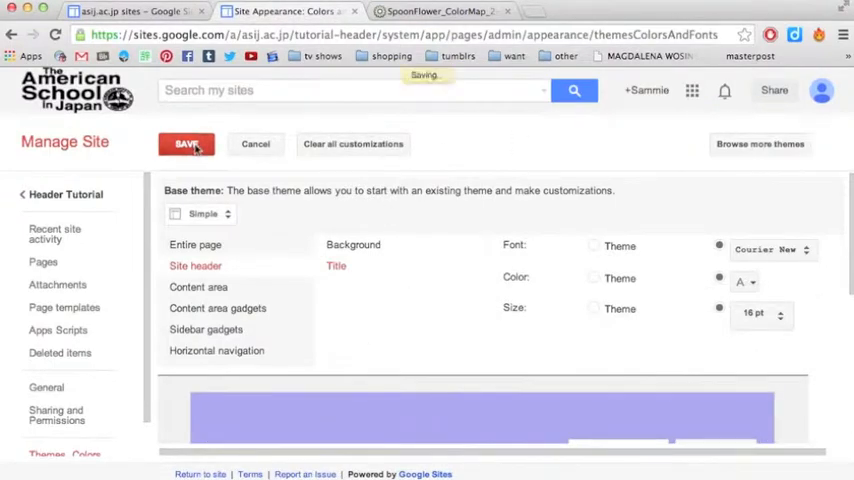
click(186, 144)
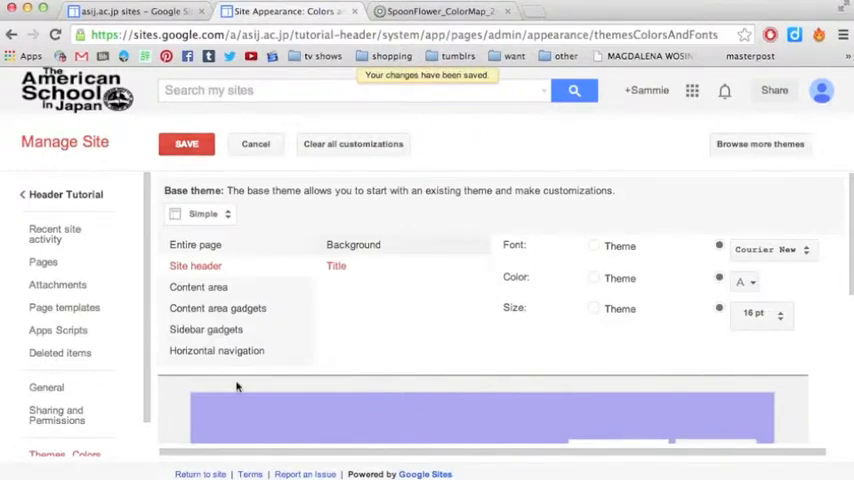
scroll(down, 3)
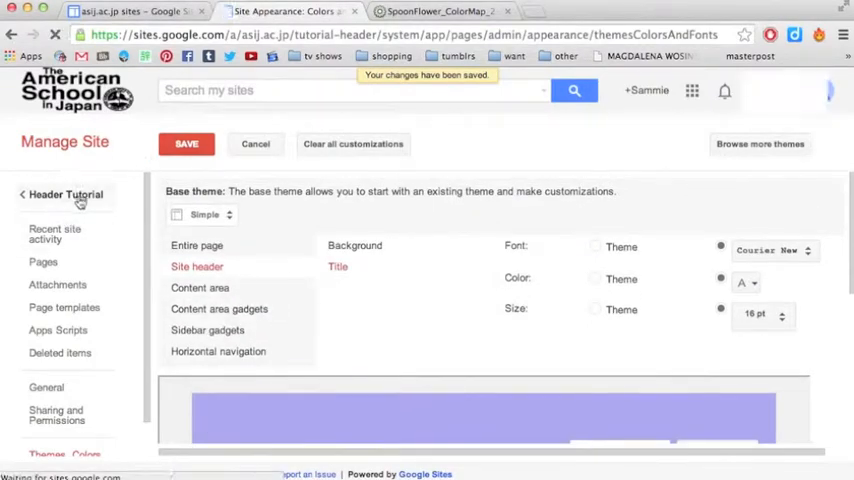
click(66, 194)
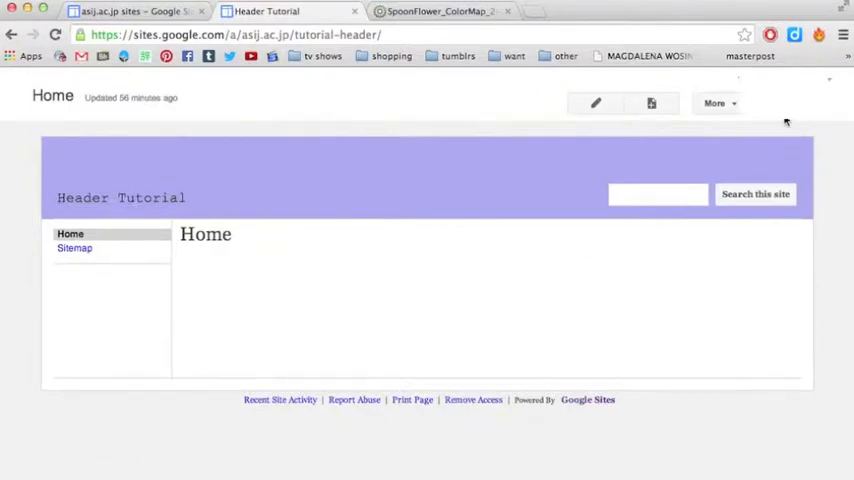
- Bring up the site's More options to reach Edit site layout
click(714, 104)
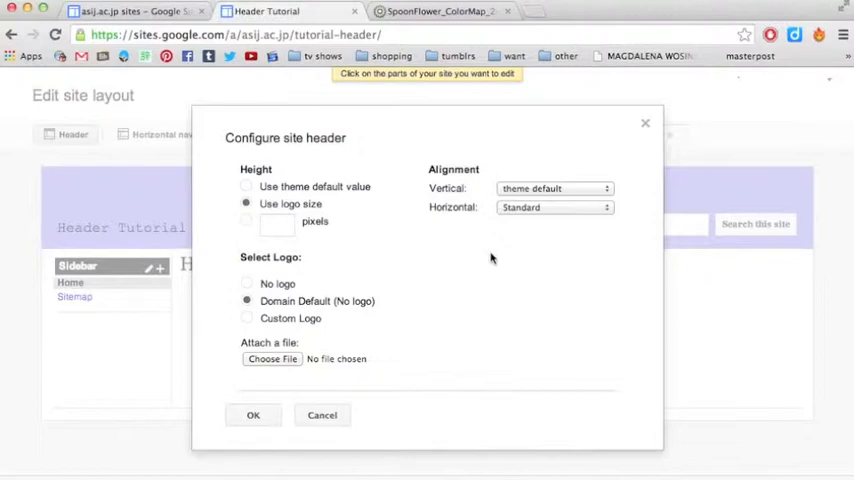
mouse_move(578, 236)
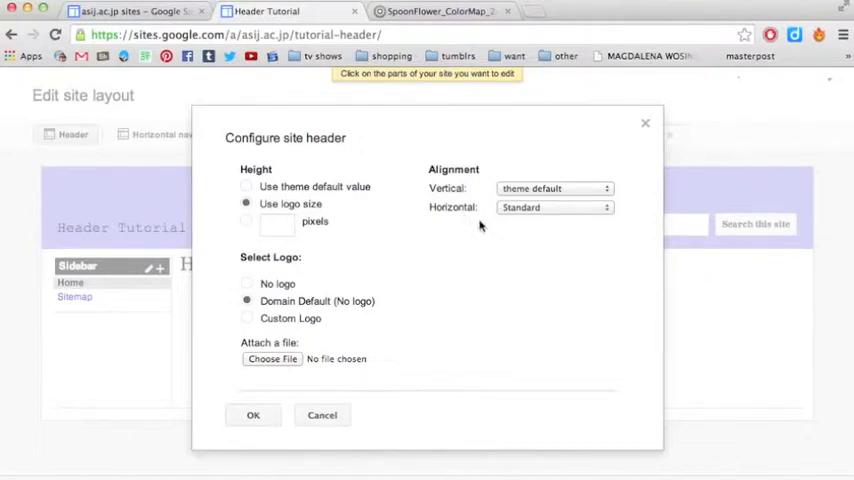
mouse_move(276, 376)
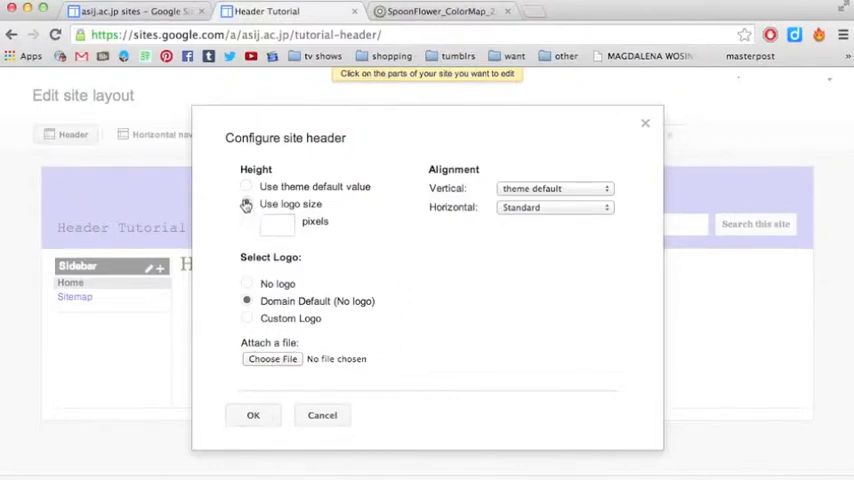
- Keep header height matching the logo and settle on a custom logo
click(248, 204)
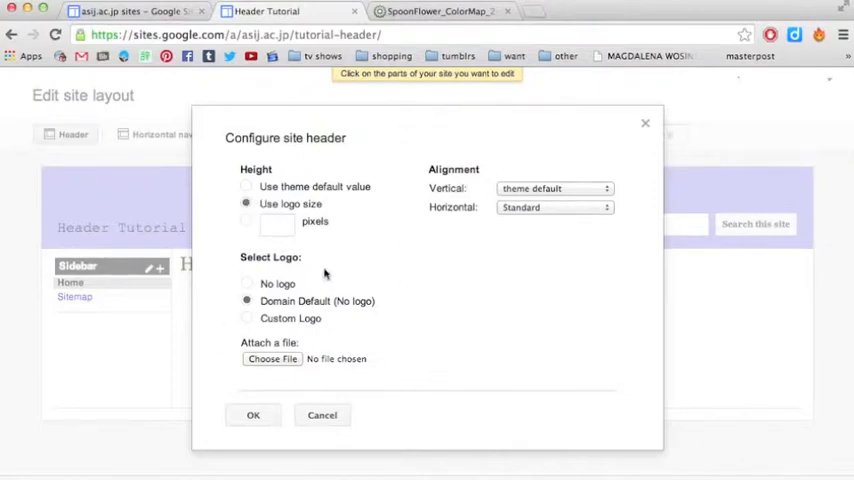
click(246, 284)
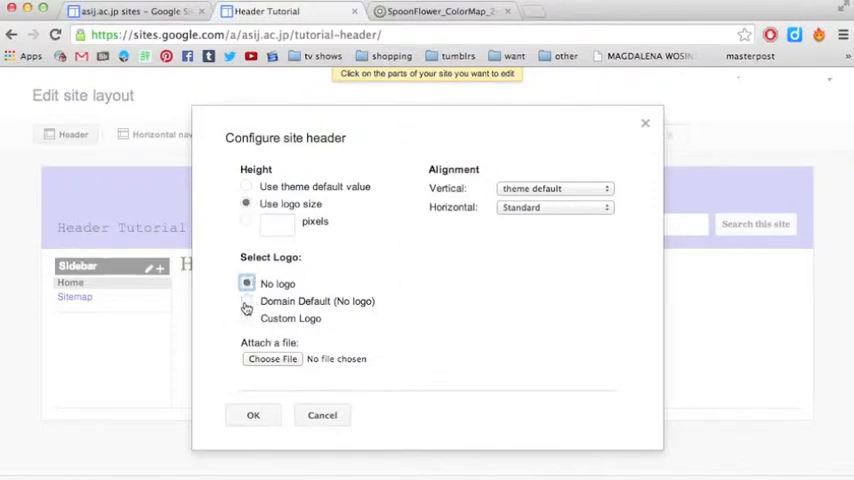
click(248, 300)
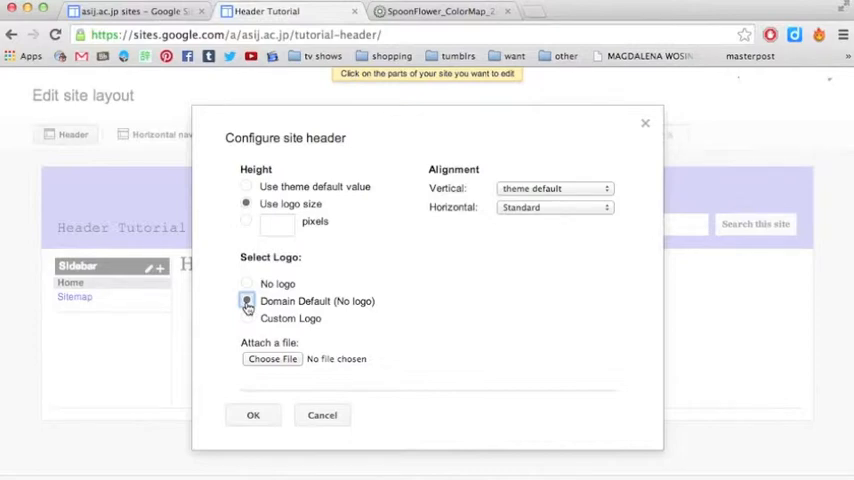
click(246, 300)
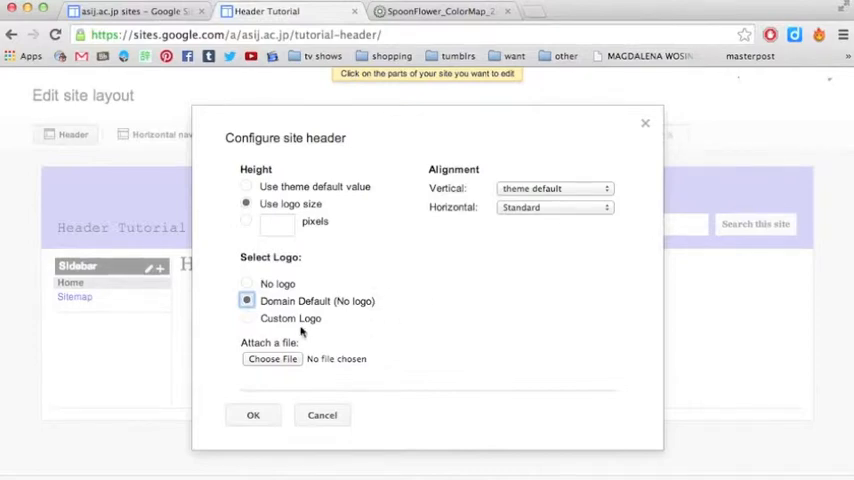
click(248, 318)
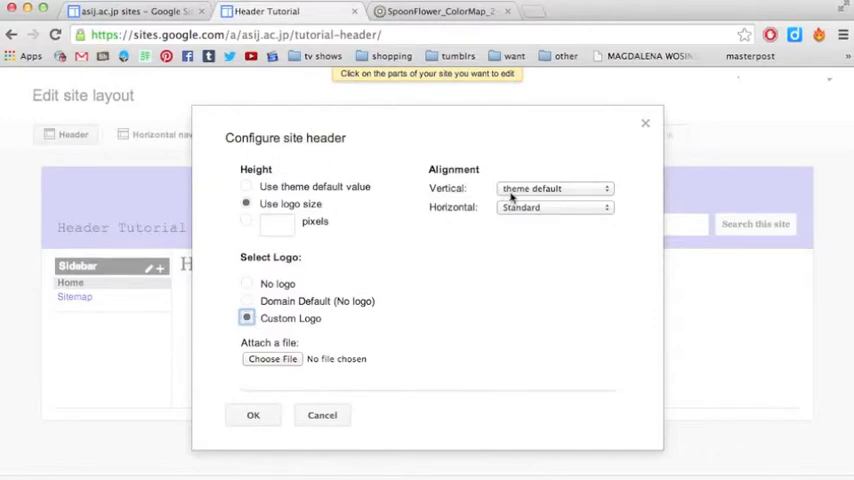
- Align the header vertically to the middle and horizontally centred, then apply with OK
click(552, 188)
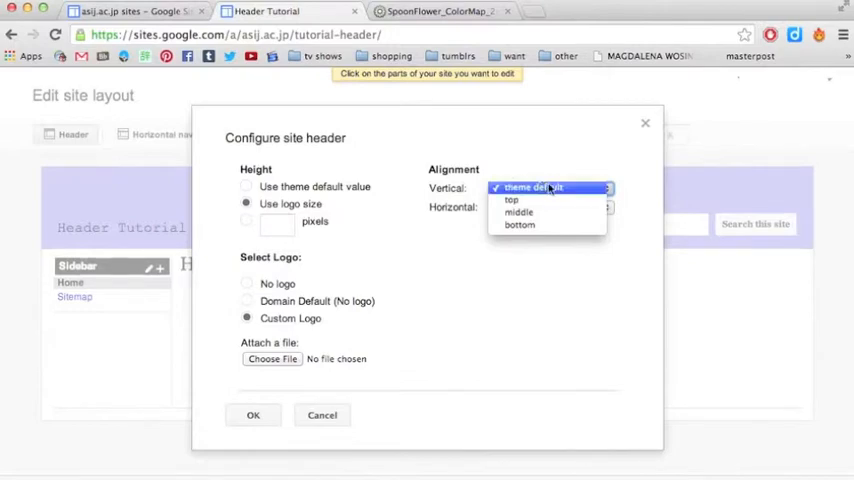
click(518, 212)
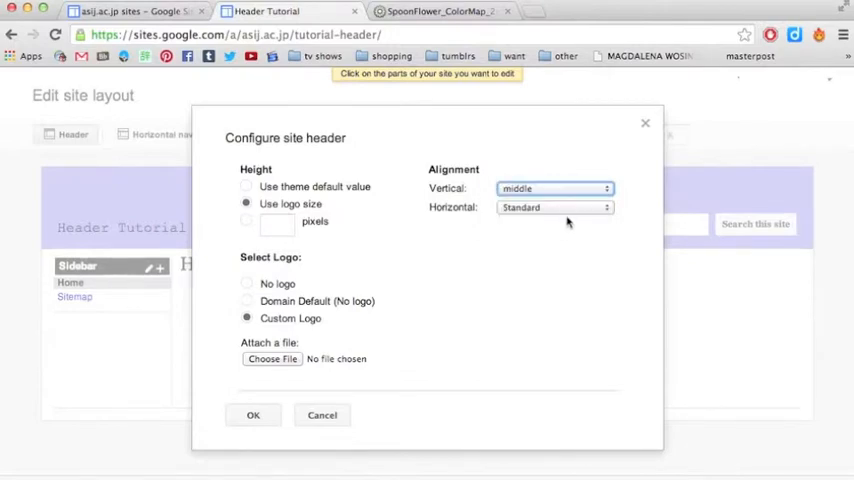
click(556, 208)
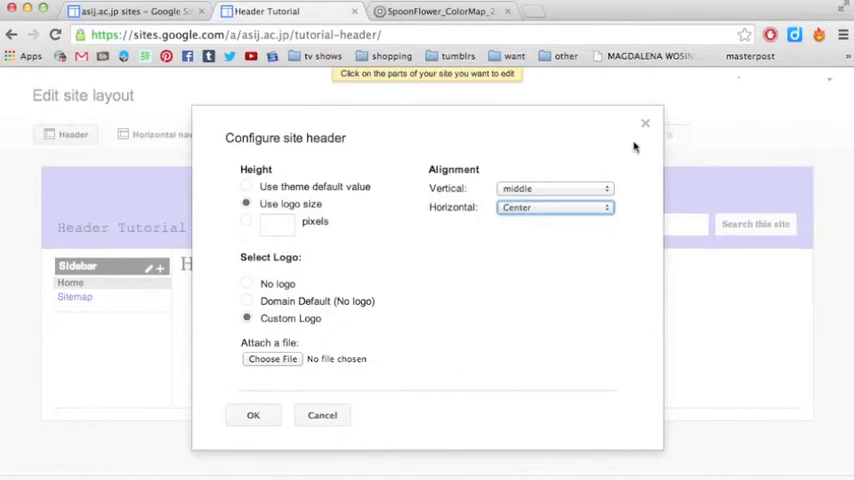
mouse_move(118, 240)
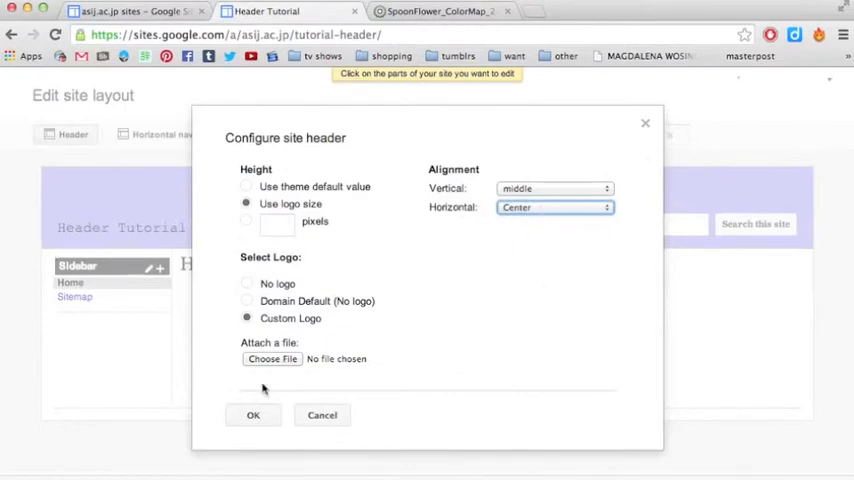
click(252, 416)
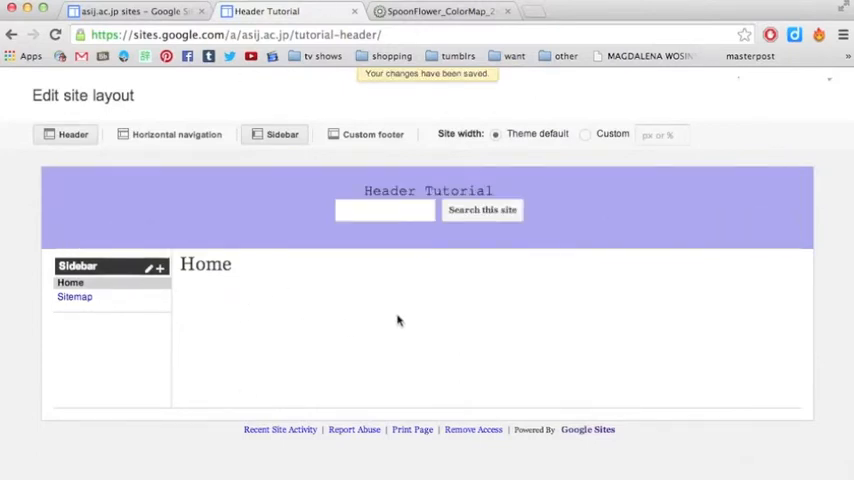
mouse_move(258, 304)
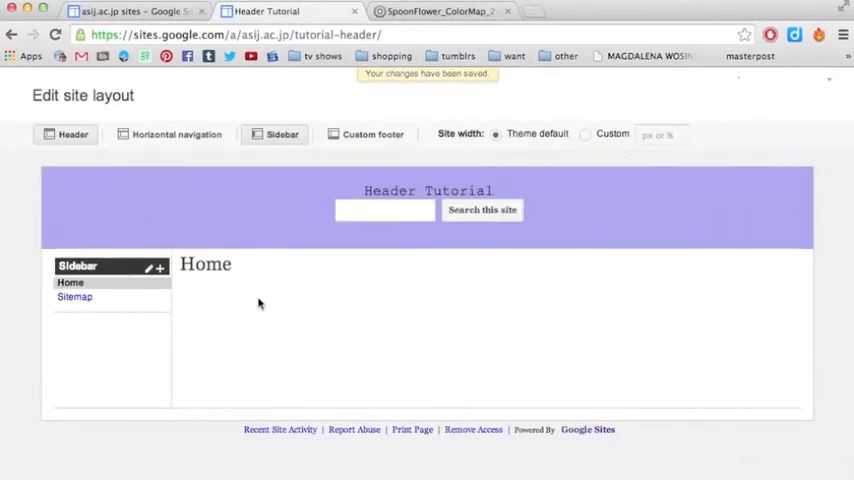